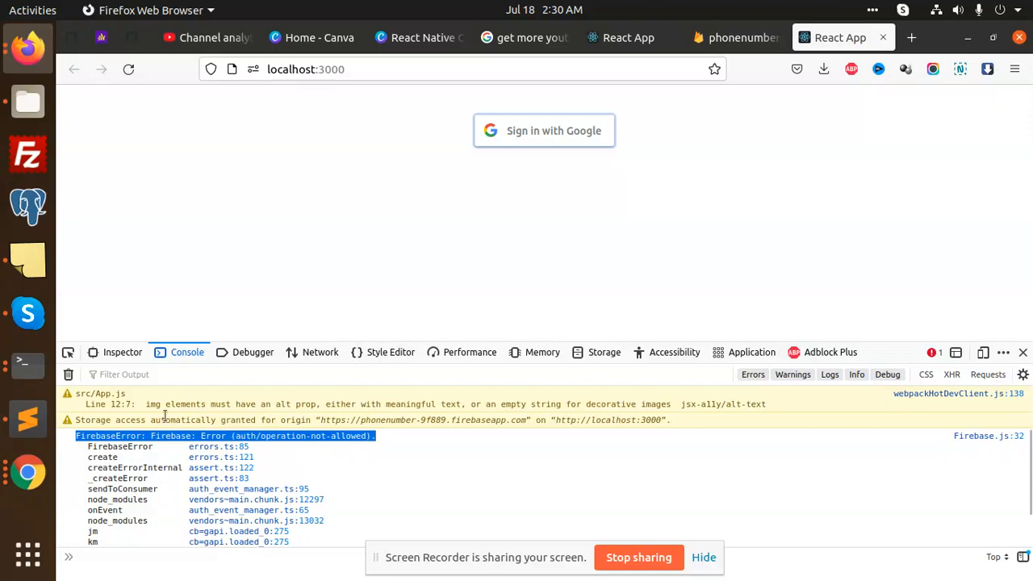
mouse_move(478, 177)
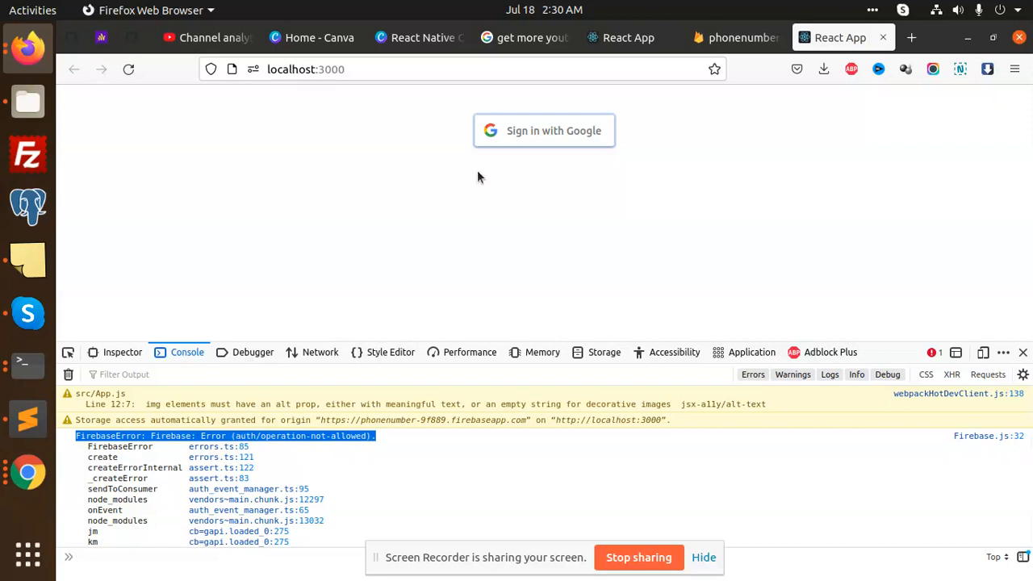
mouse_move(119, 435)
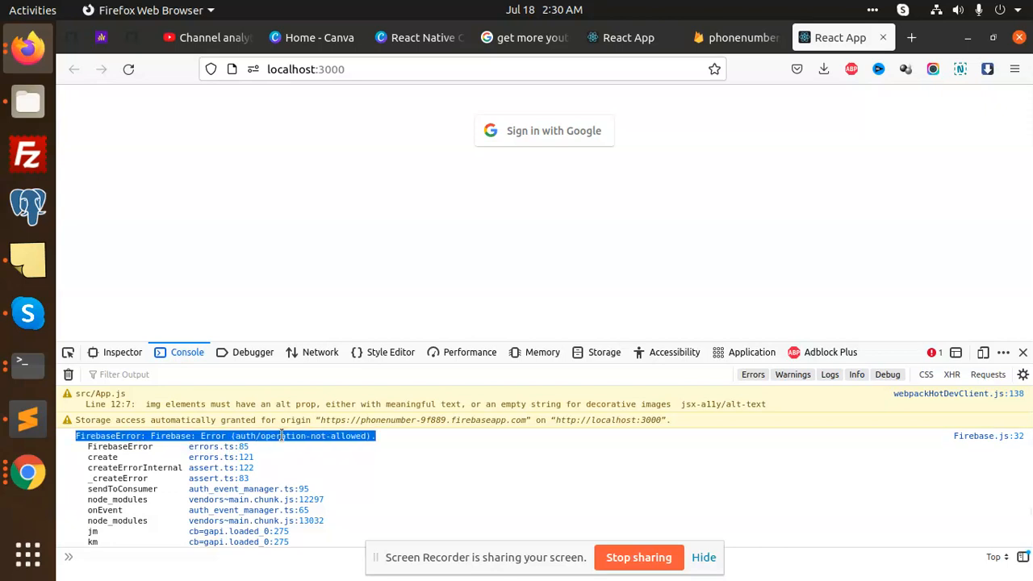
mouse_move(28, 418)
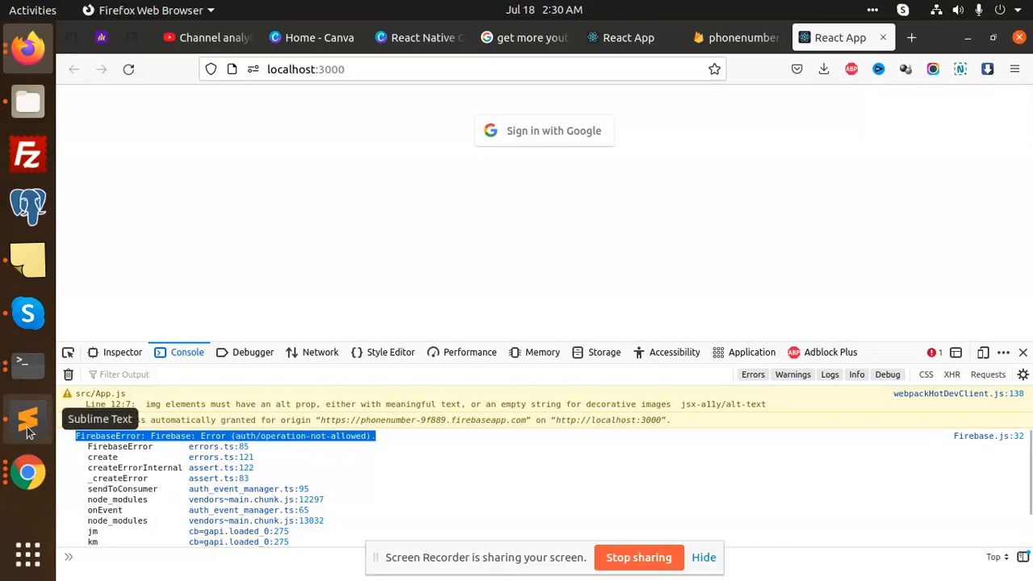
Add Google as a sign-in provider under Authentication, enable it and save, dismissing the config notice
left_click(28, 419)
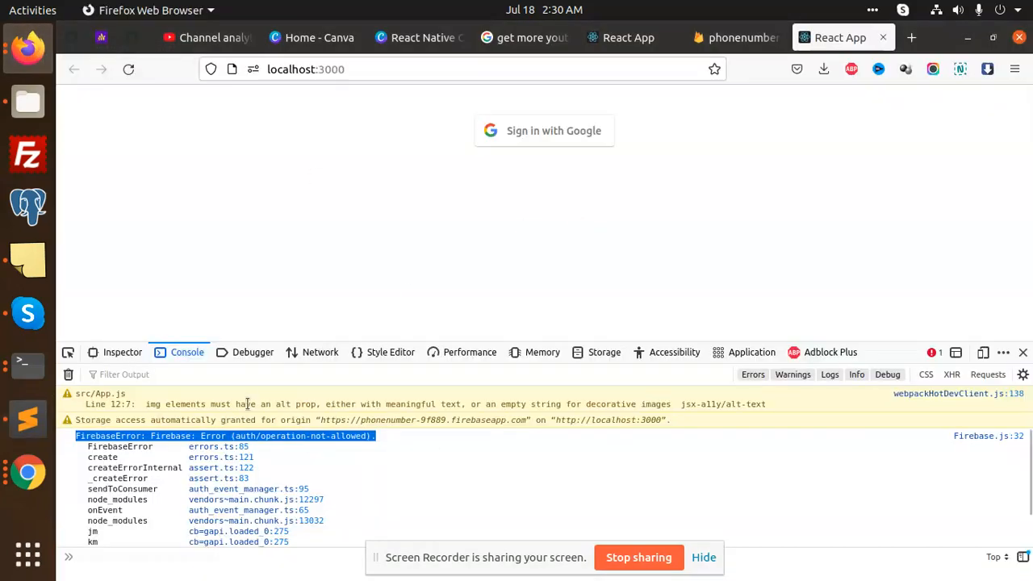
mouse_move(239, 427)
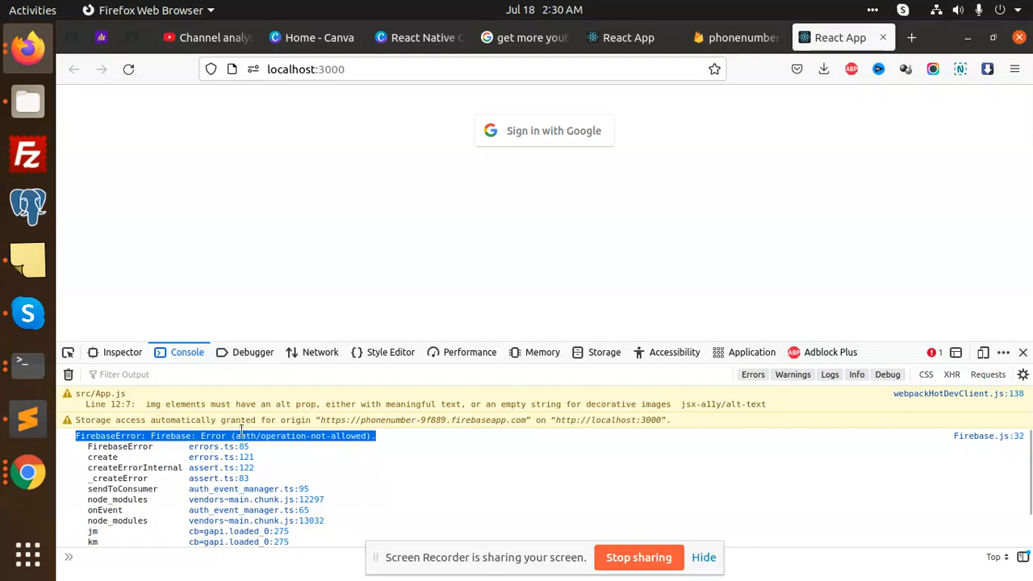
left_click(736, 38)
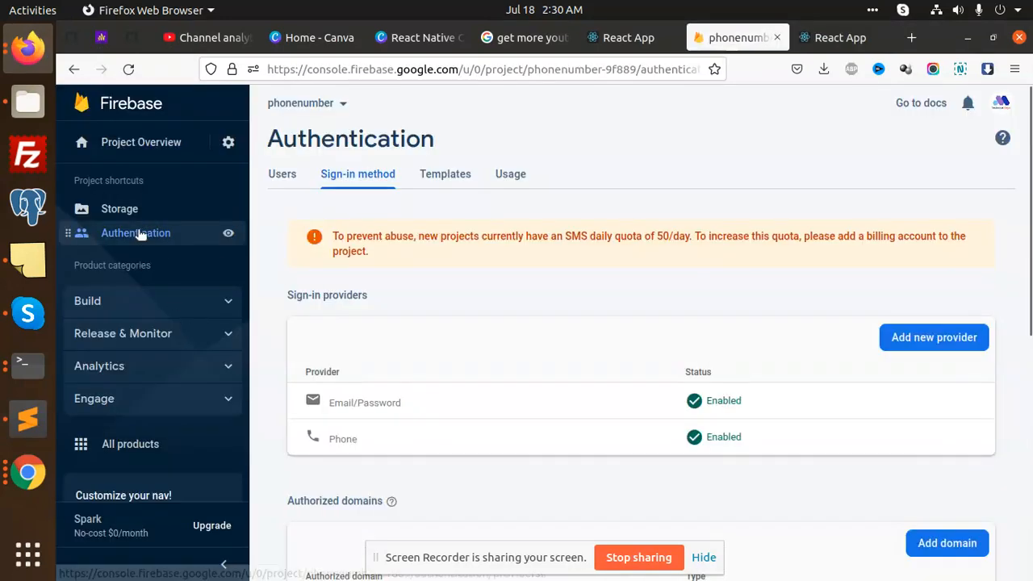
mouse_move(712, 449)
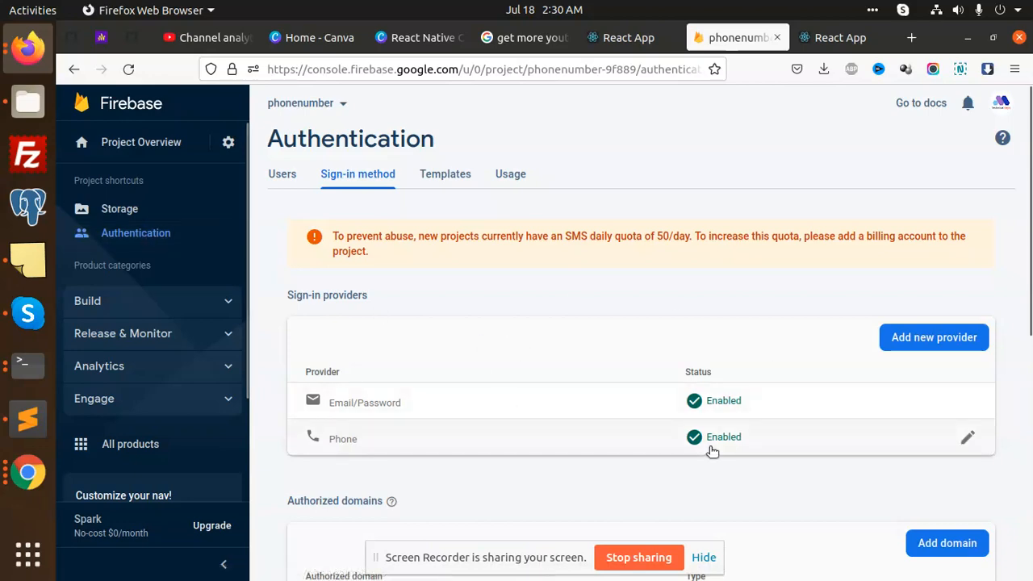
left_click(934, 337)
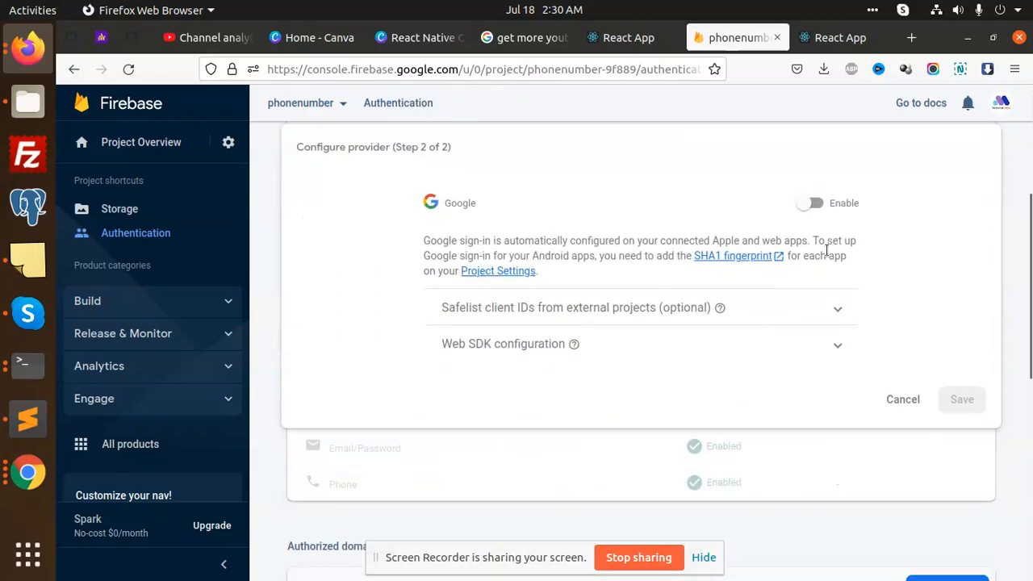
left_click(810, 204)
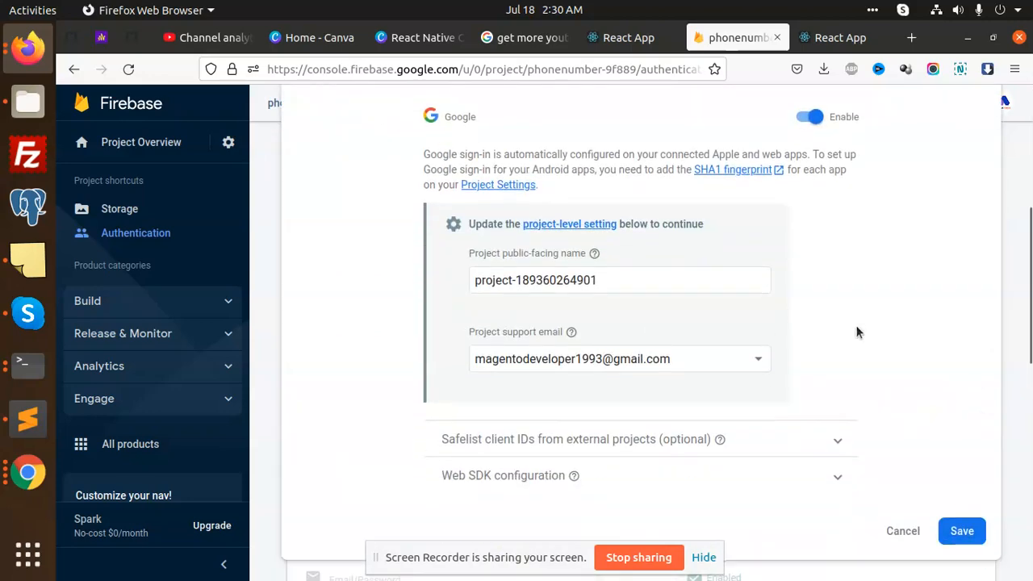
left_click(962, 532)
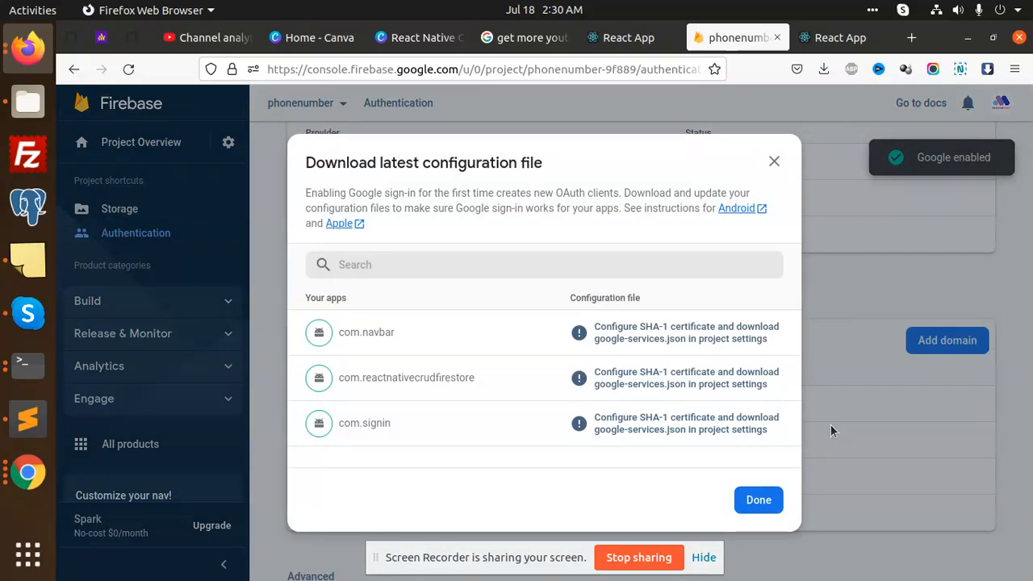
mouse_move(758, 500)
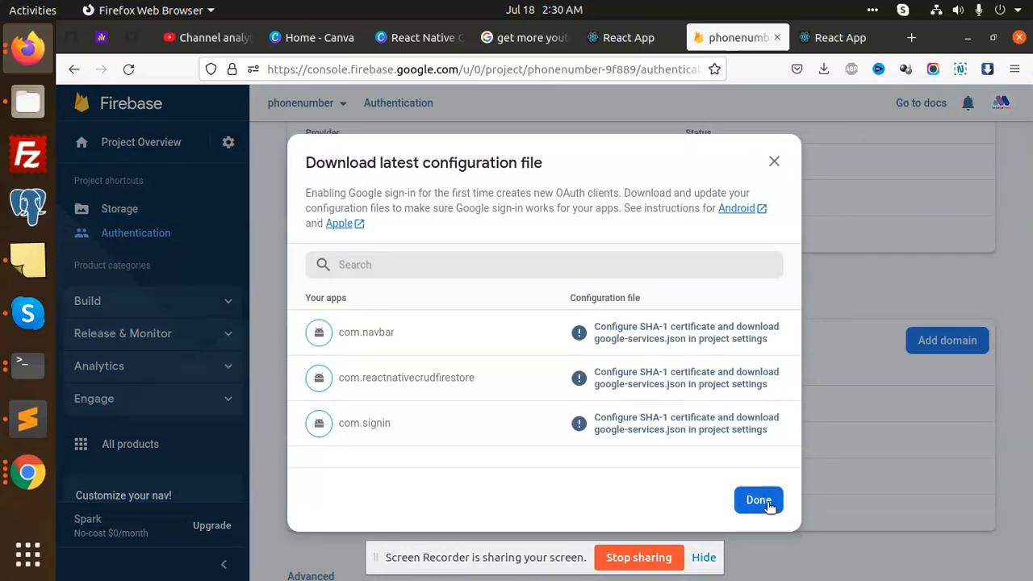
left_click(759, 500)
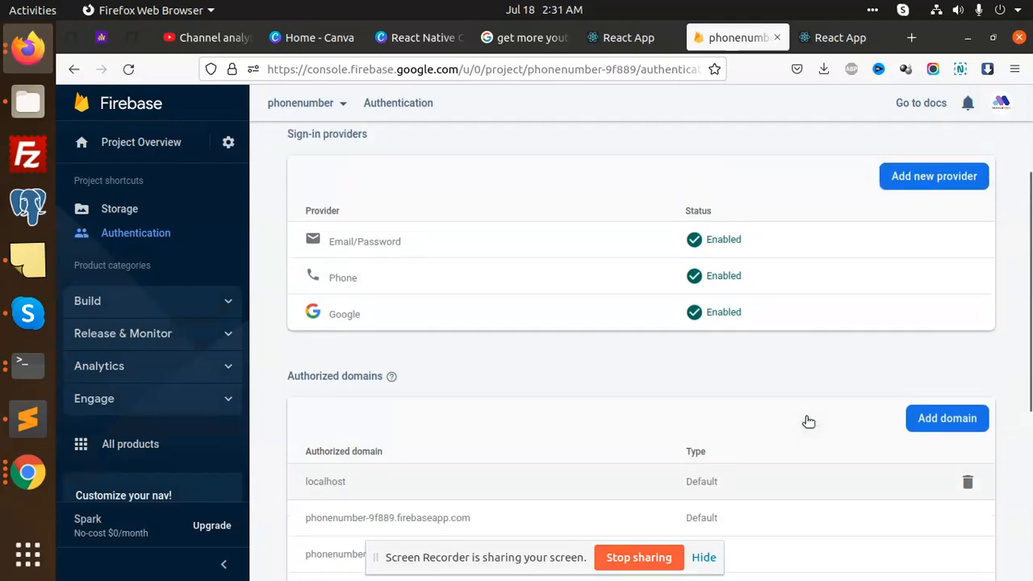
scroll("up", 3)
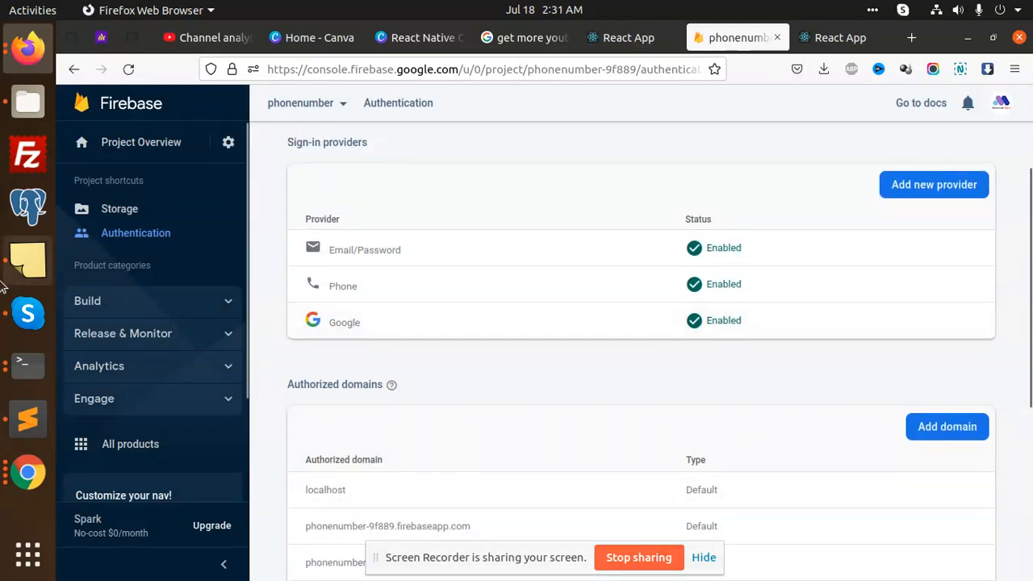
mouse_move(27, 365)
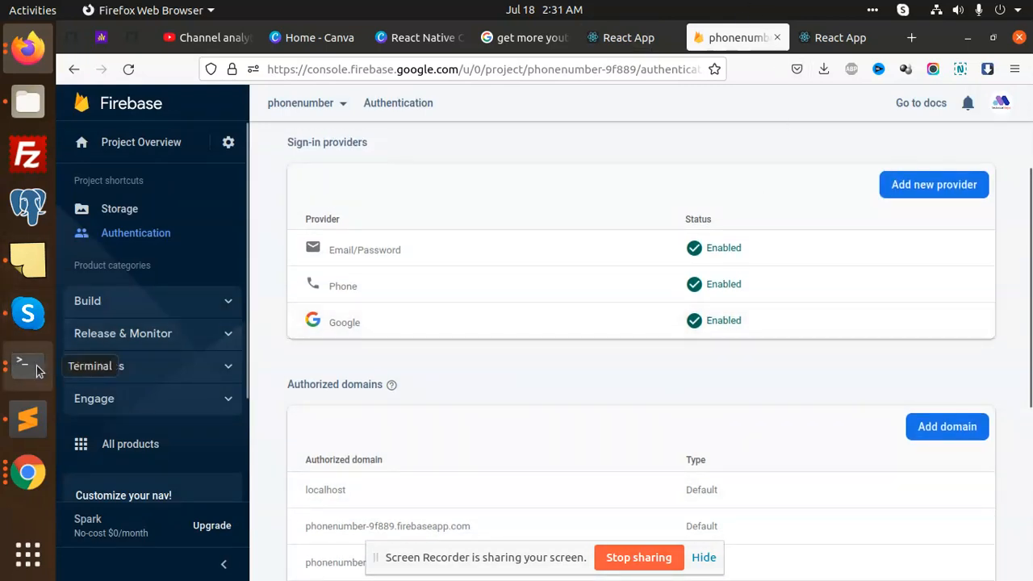
Restart the React dev server with npm start and return to the localhost app page
left_click(28, 365)
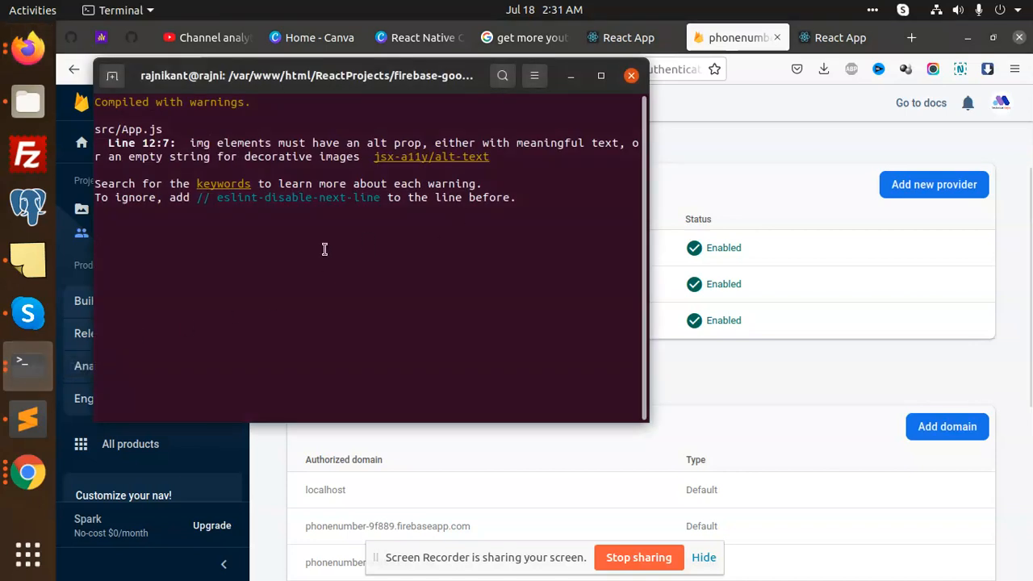
type("npm start")
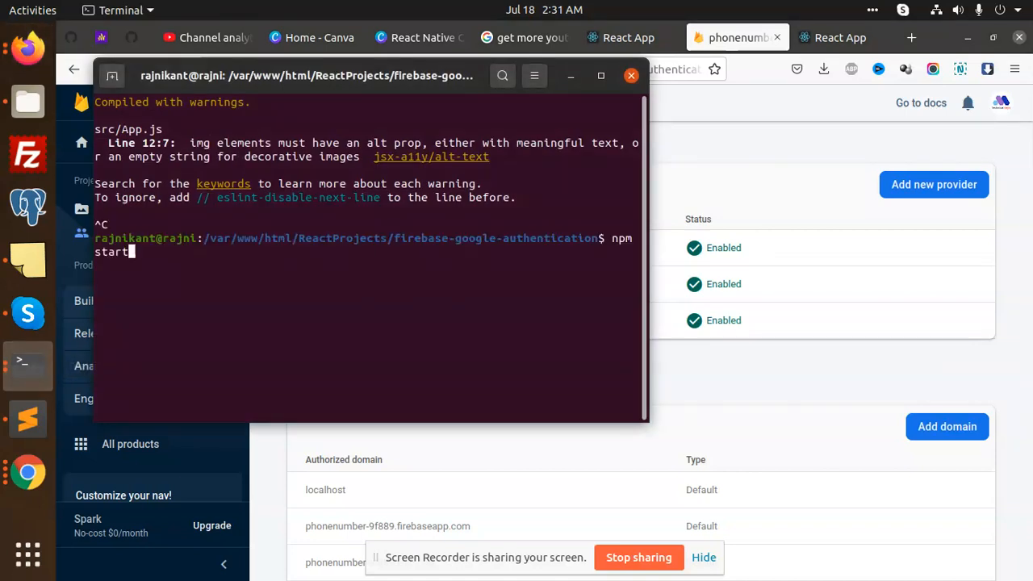
key("Return")
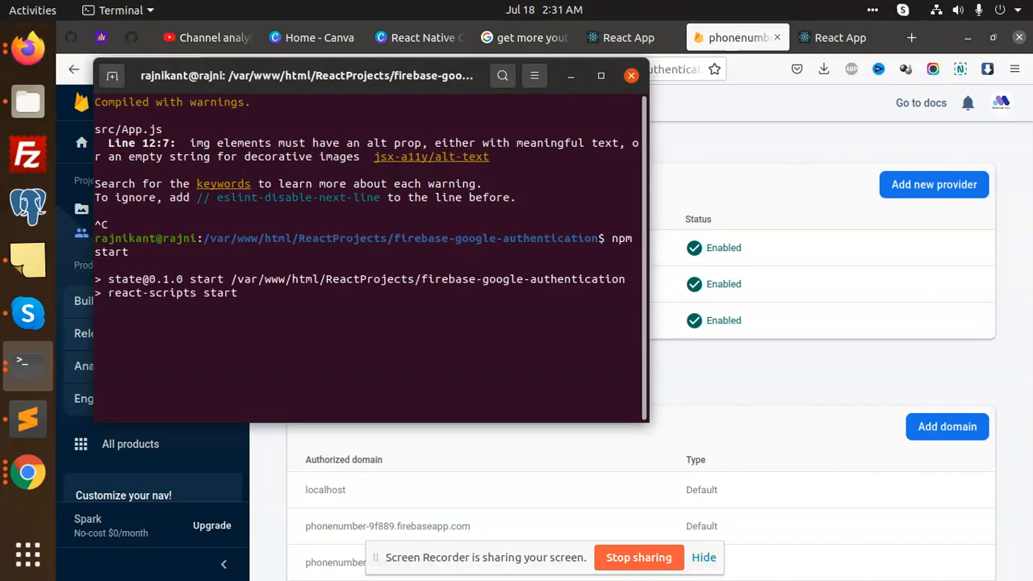
left_click(853, 37)
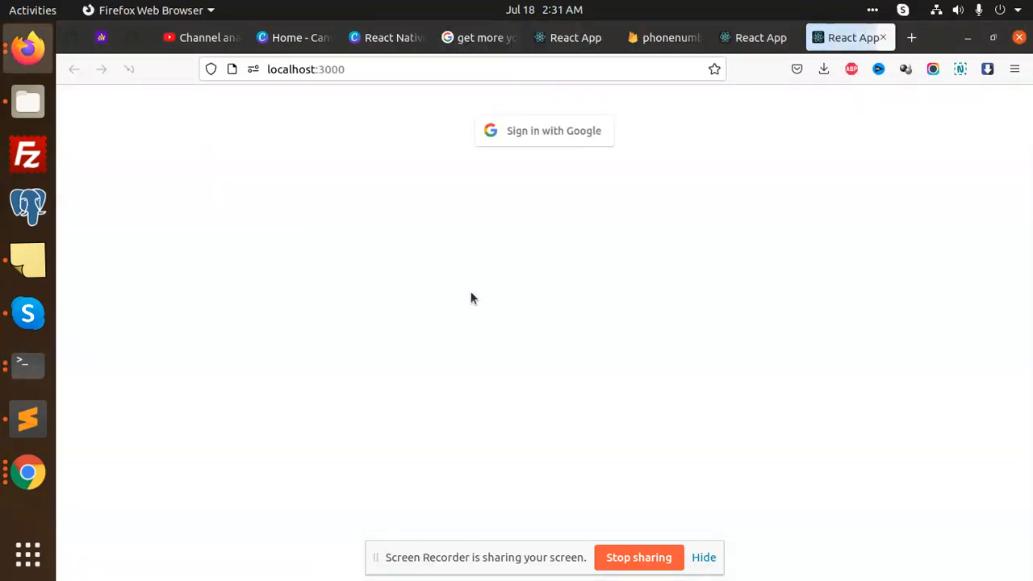
With the DevTools console showing, start Google sign-in so the account chooser popup appears without errors
key("F12")
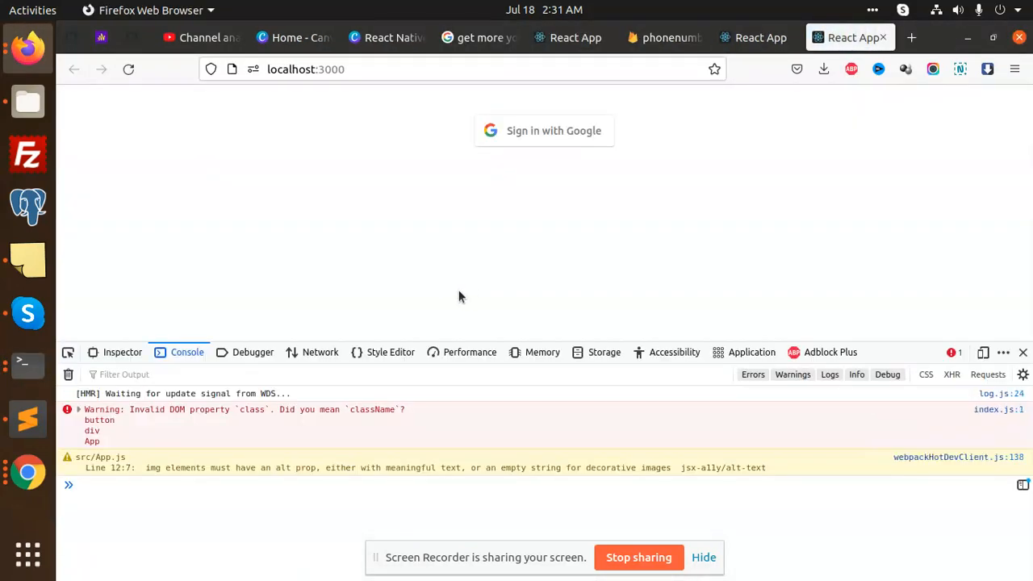
mouse_move(544, 131)
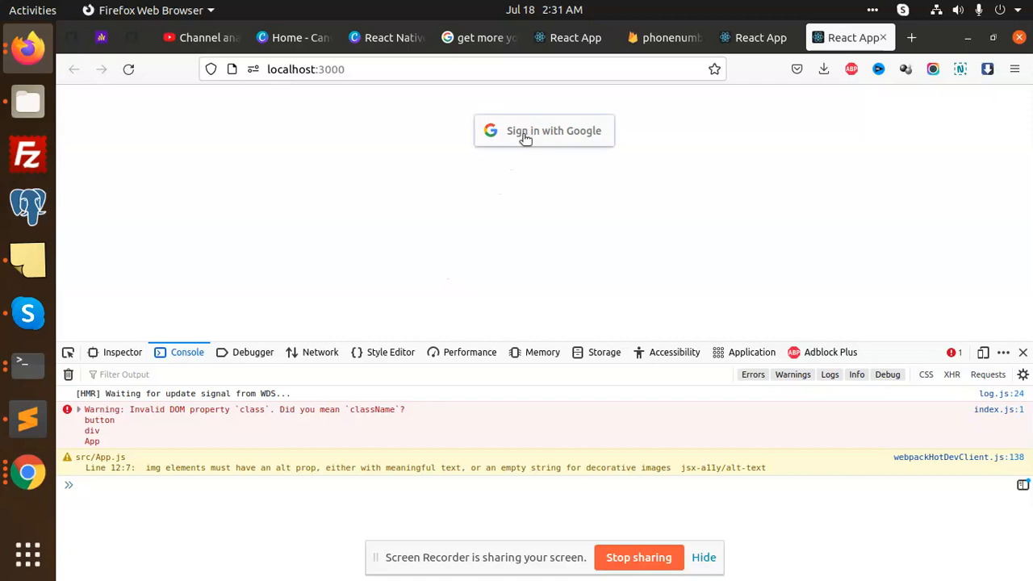
left_click(543, 129)
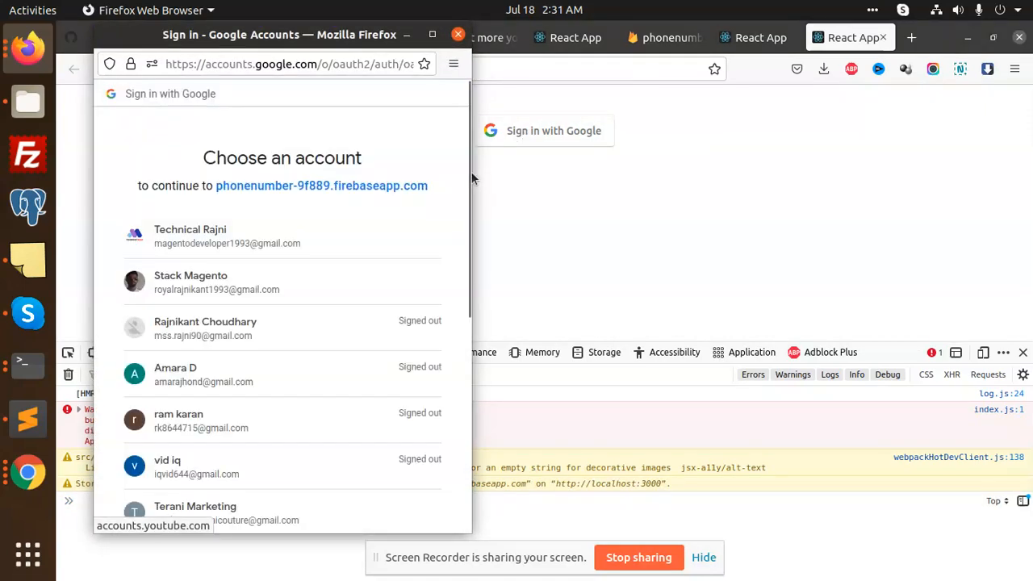
mouse_move(266, 239)
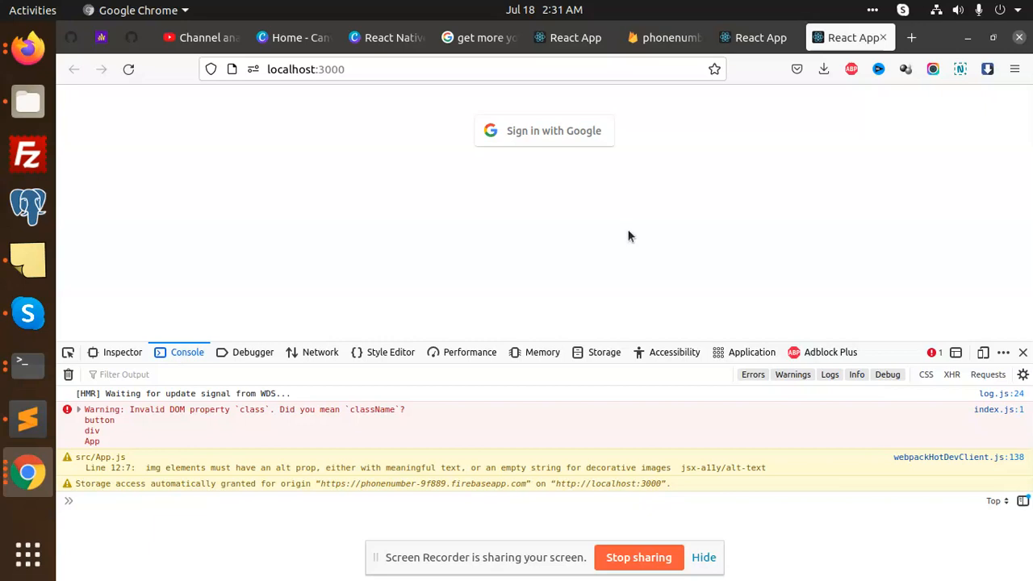
mouse_move(520, 235)
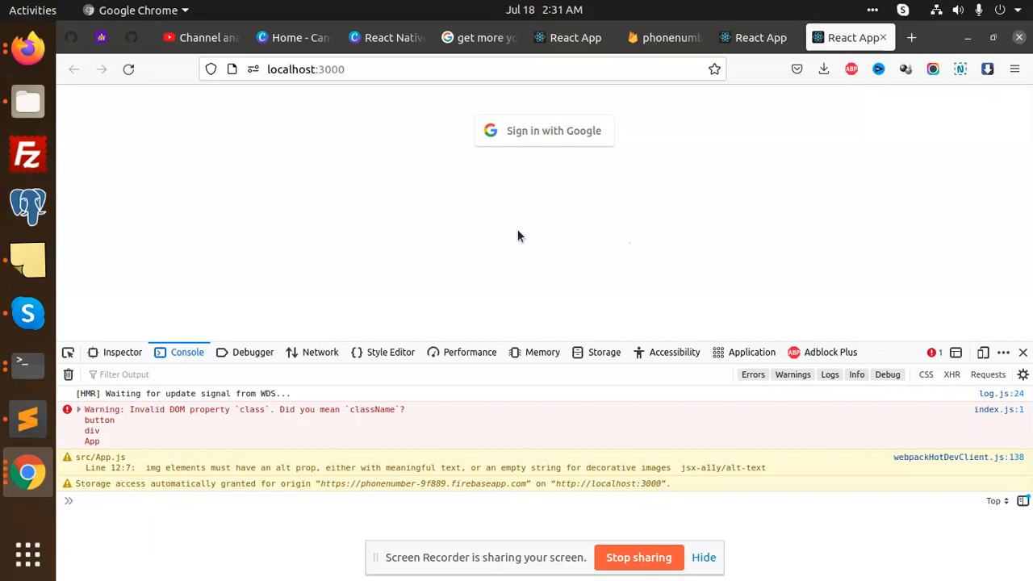
mouse_move(717, 268)
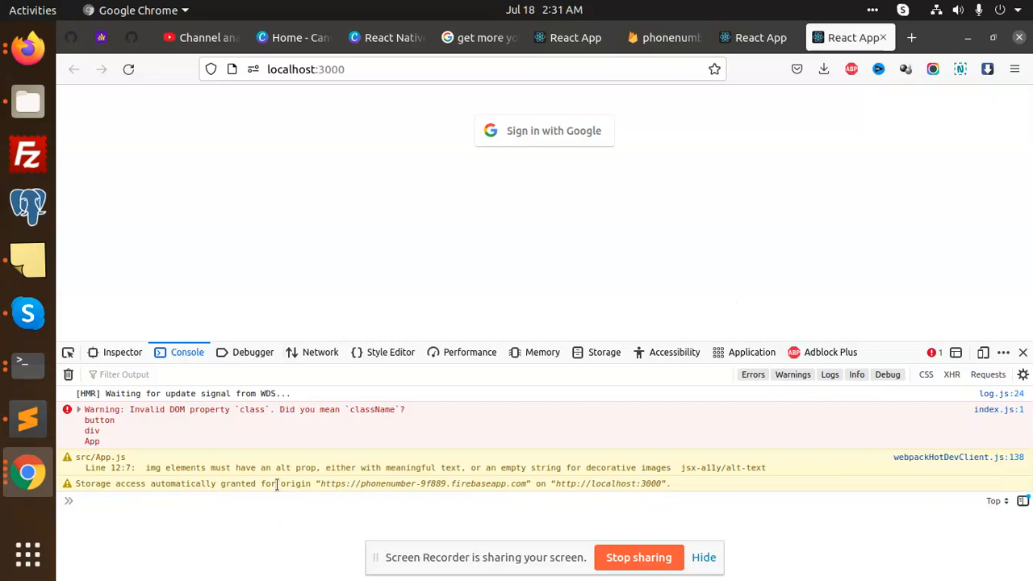
mouse_move(345, 523)
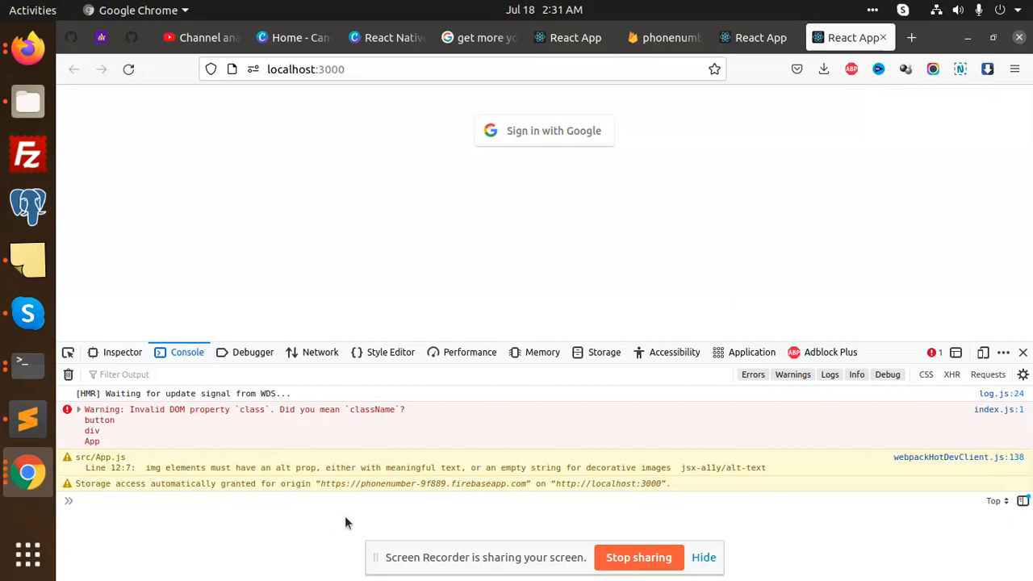